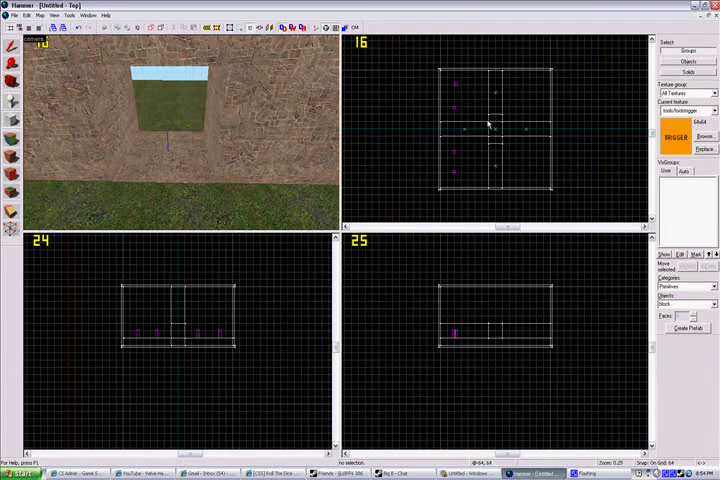
# - Drag out a brick block across the wall where the doorway goes and dismiss the warning
pyautogui.click(704, 135)
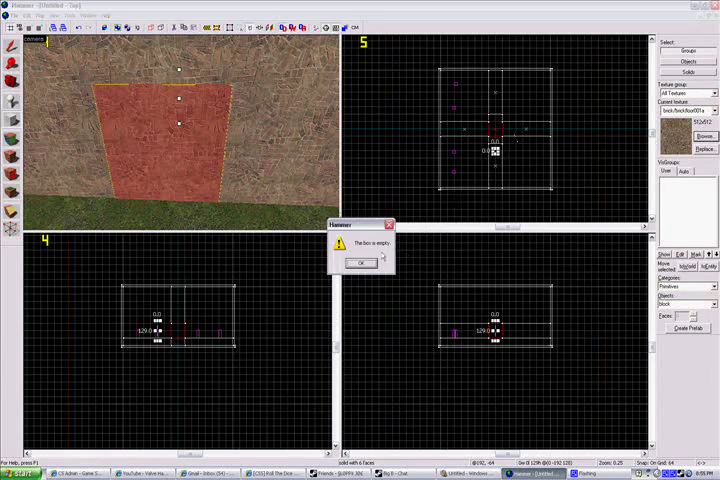
pyautogui.click(361, 263)
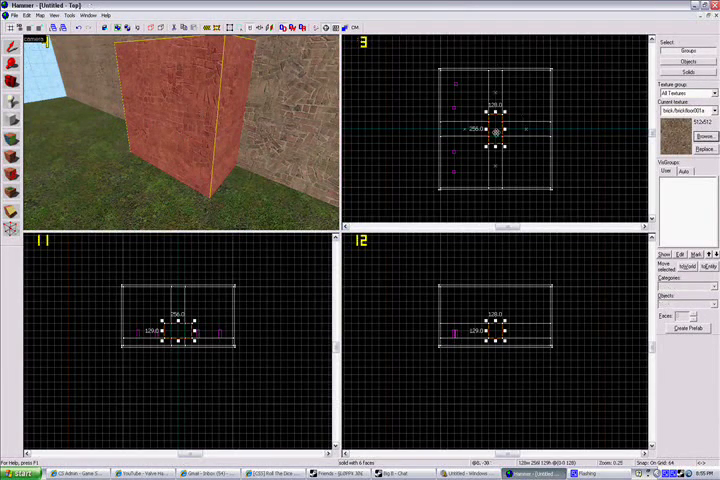
# - Carve the doorway through the wall using the selected brick block
pyautogui.rightClick(495, 130)
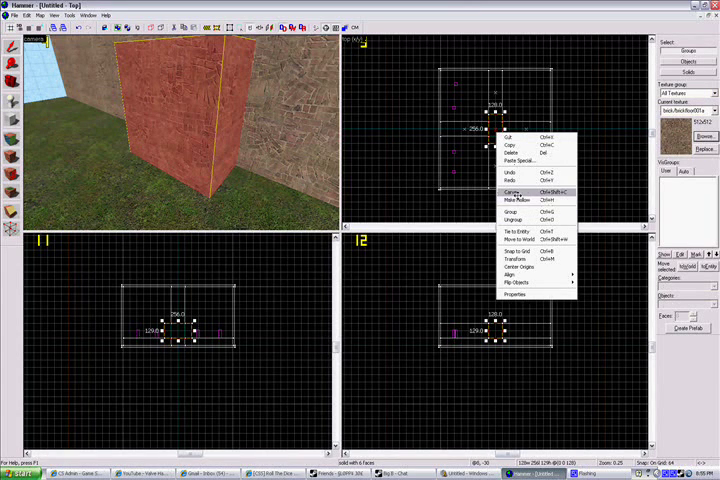
pyautogui.click(510, 190)
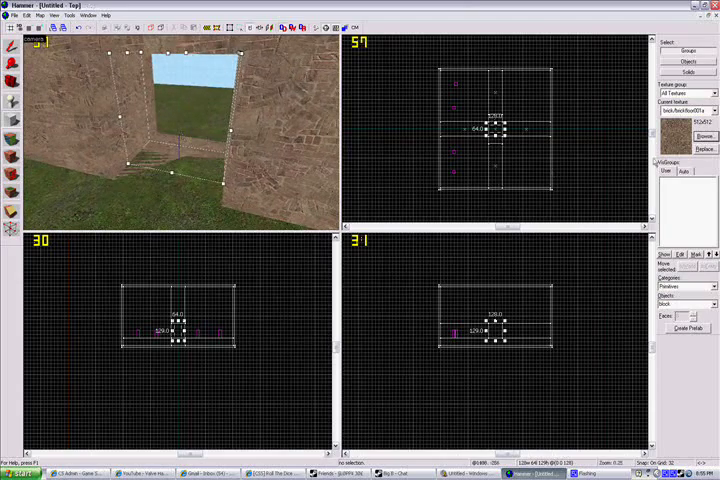
# - Make the doorway block a func_door with Speed 100 and apply it
pyautogui.click(704, 136)
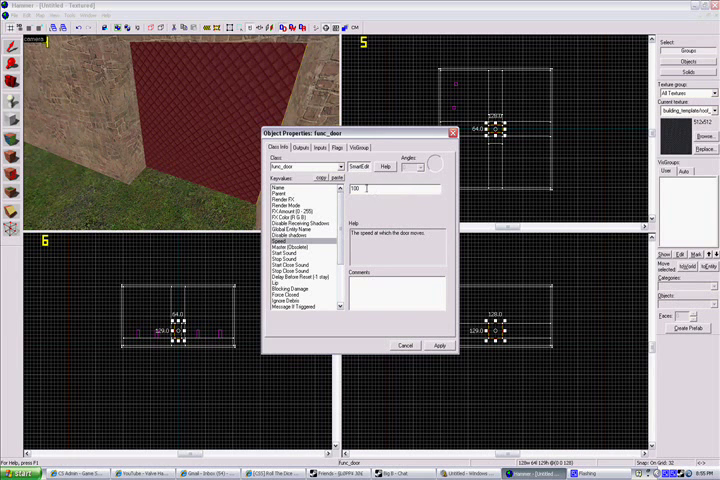
pyautogui.click(438, 345)
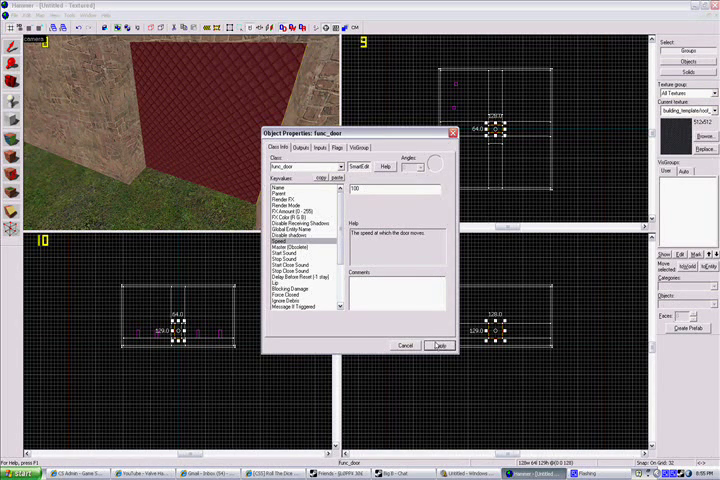
pyautogui.click(440, 345)
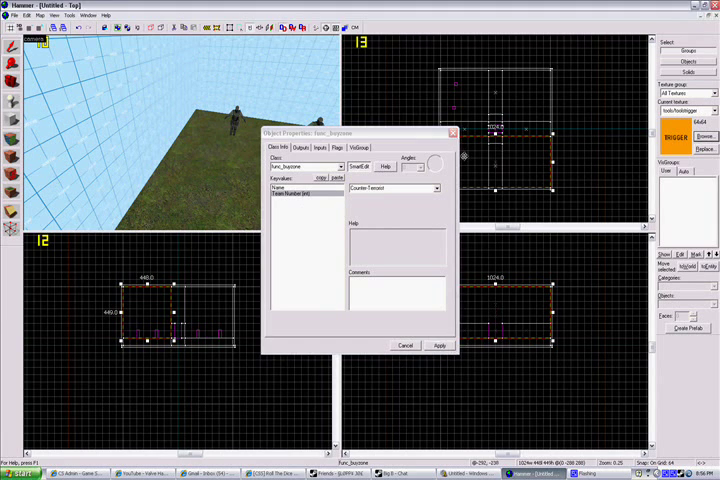
# - Apply the Counter-Terrorist team setting to the large func_buyzone trigger over the ground
pyautogui.click(438, 345)
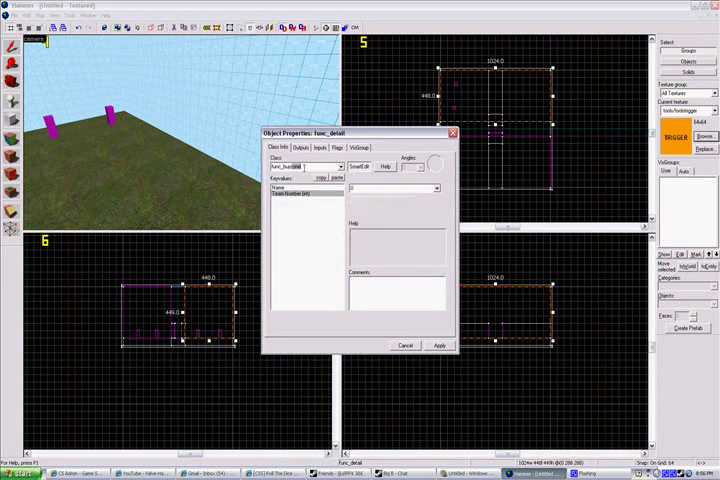
# - Change the second trigger block's entity class to func_buyzone
pyautogui.click(436, 188)
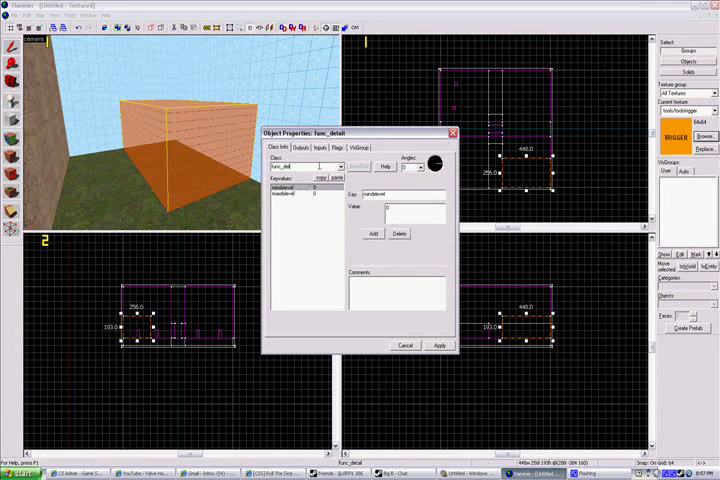
# - Set the third trigger block's entity class to func_bomb_target
pyautogui.click(305, 167)
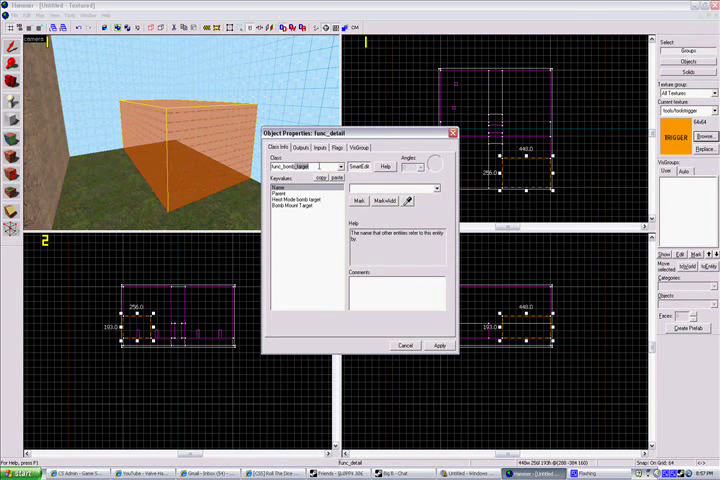